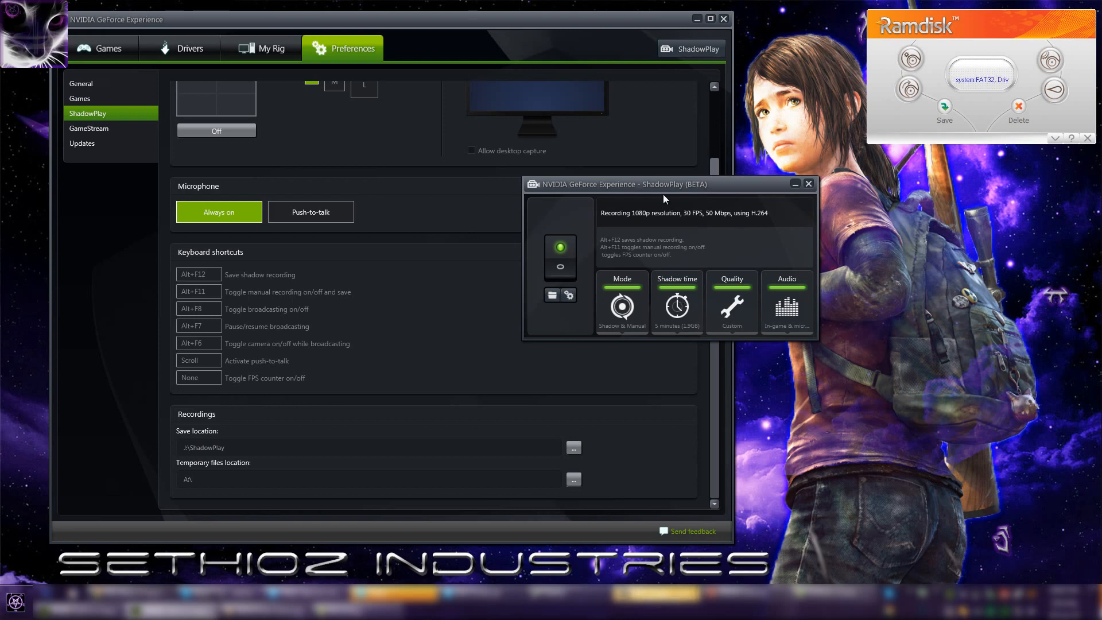
Move the ShadowPlay panel down over the Preferences page and show Ramdisk's About box
left_click_drag(664, 183, 570, 241)
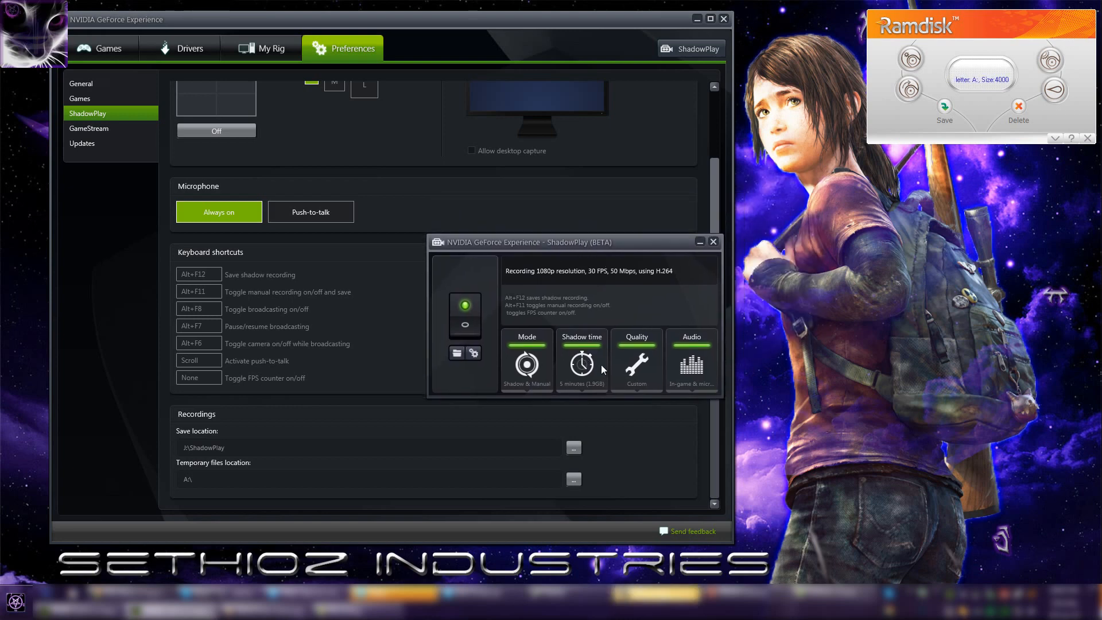
left_click(581, 358)
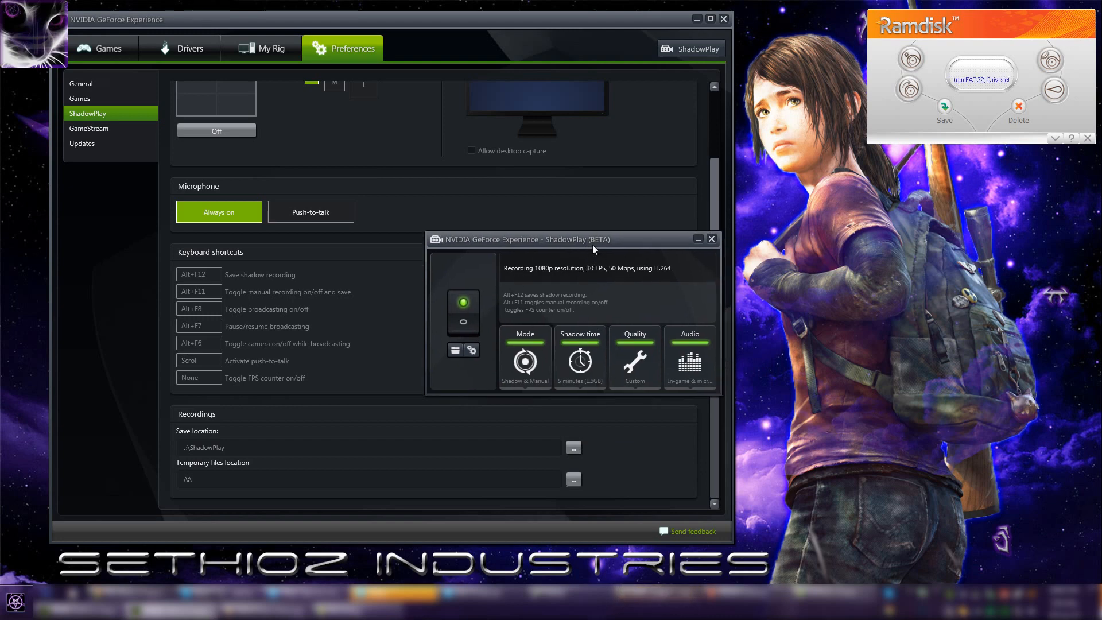
left_click_drag(570, 239, 563, 258)
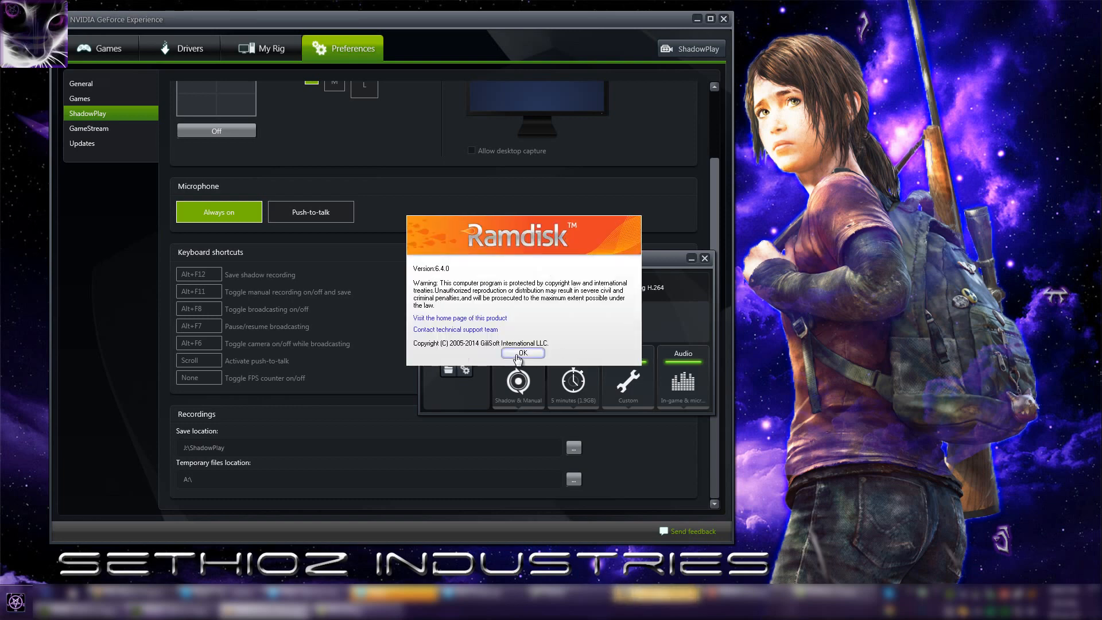
Dismiss the Ramdisk version notice and move the Ramdisk window aside to the lower left
left_click(522, 352)
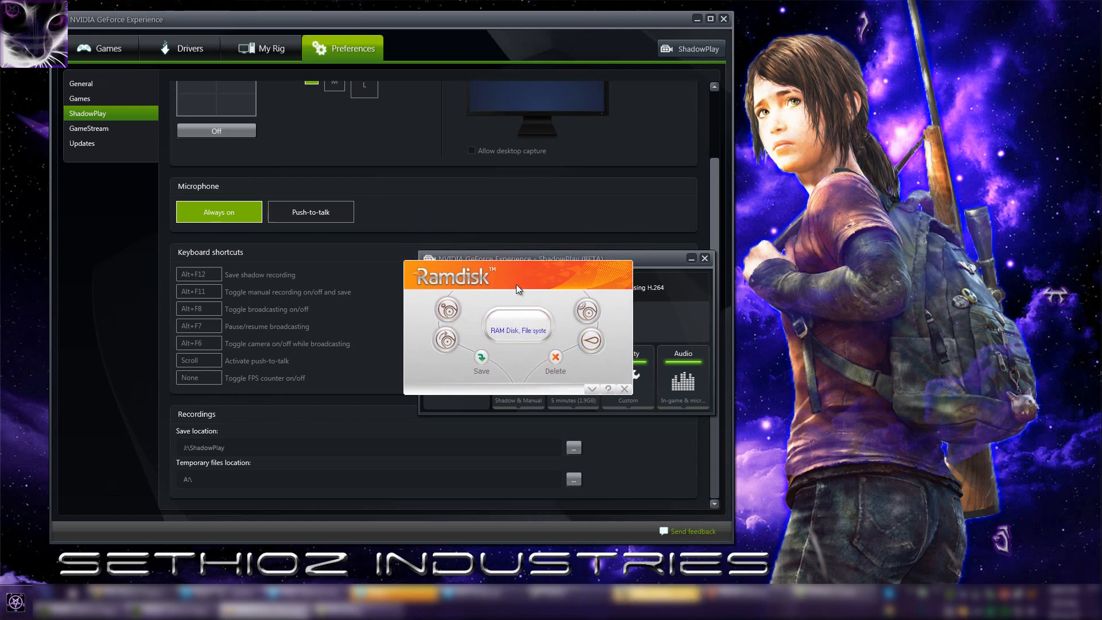
left_click_drag(516, 288, 453, 137)
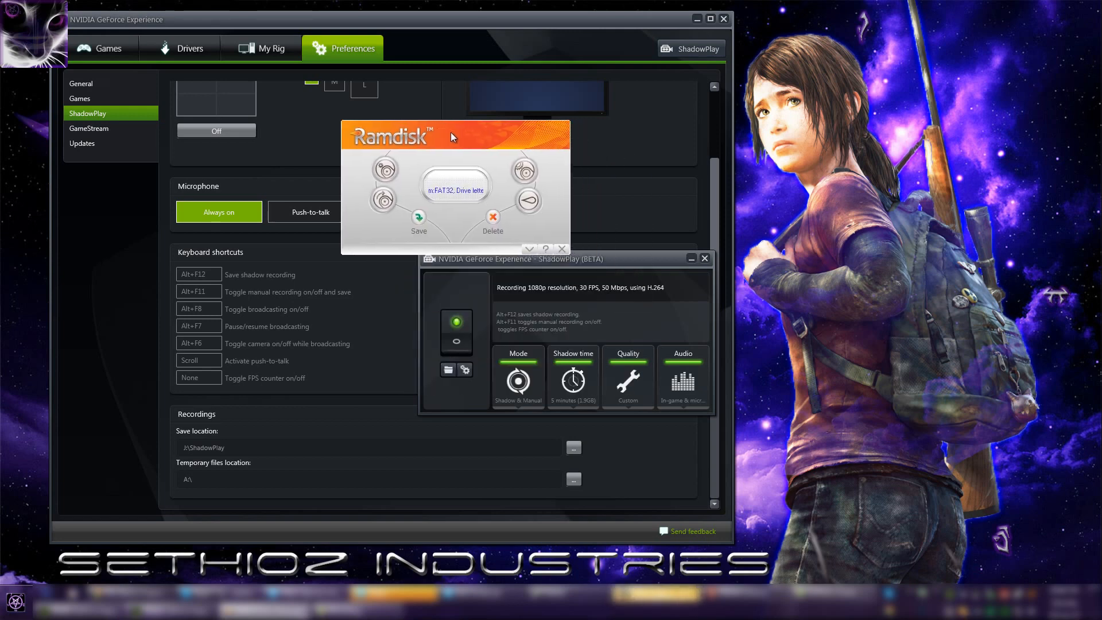
left_click_drag(455, 137, 404, 291)
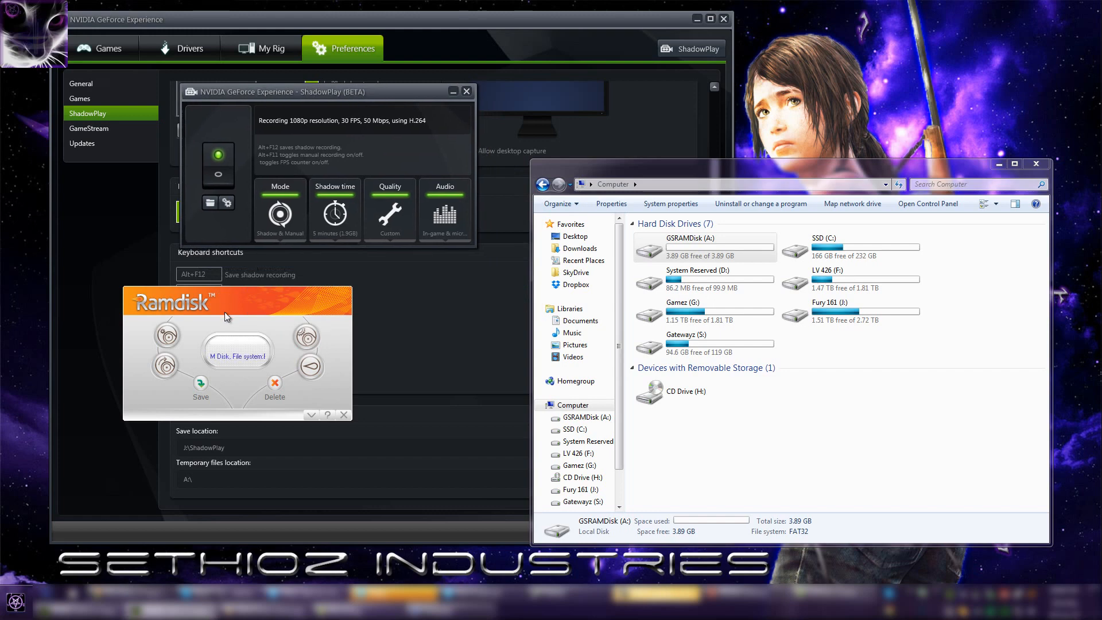
Centre the Ramdisk window, use its drive icon, and open the empty GSRAMDisk (A:) drive in Explorer
left_click_drag(225, 301, 390, 294)
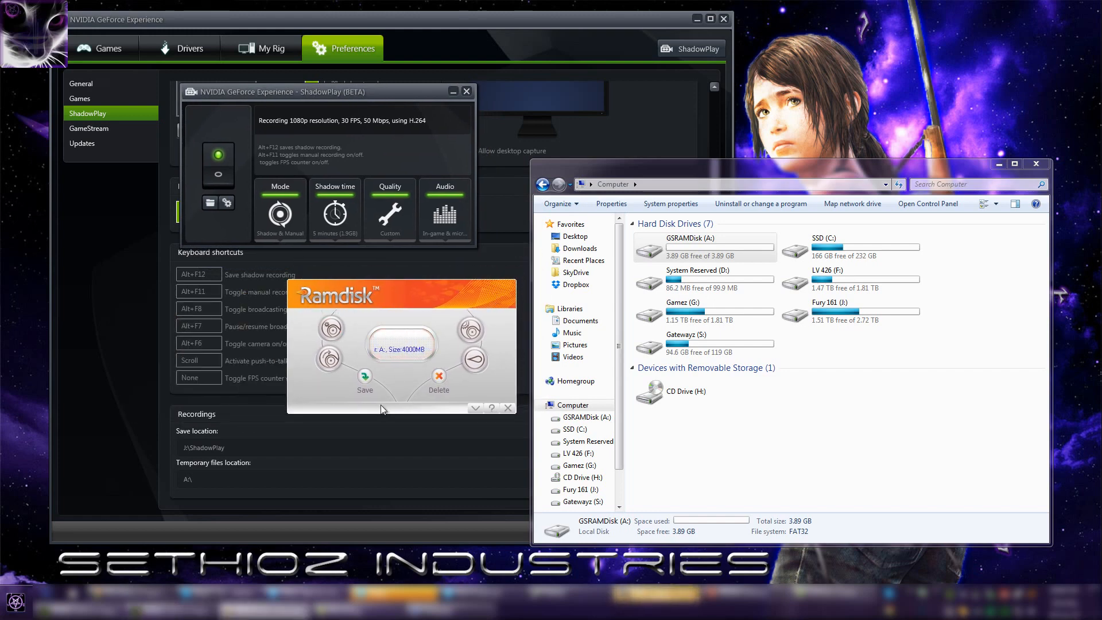
left_click(331, 355)
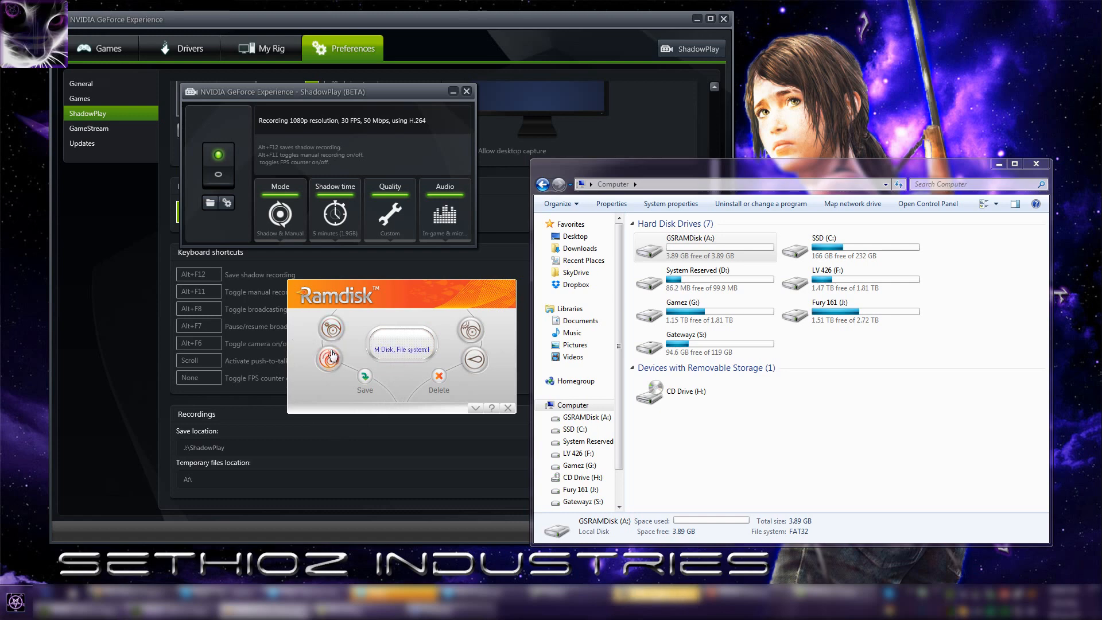
left_click(331, 357)
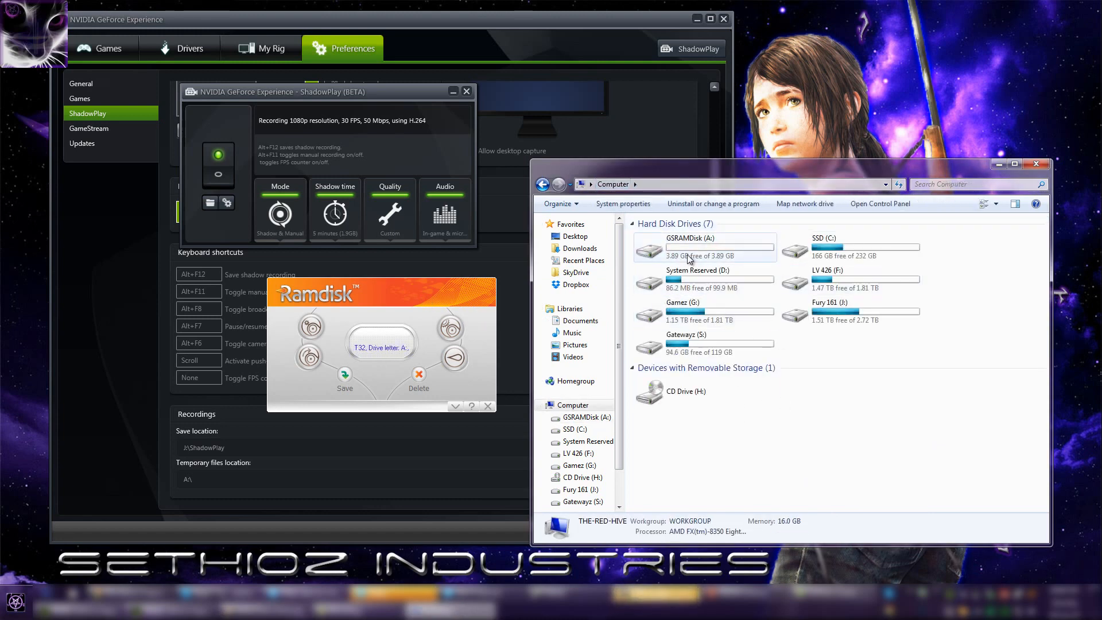
double_click(703, 247)
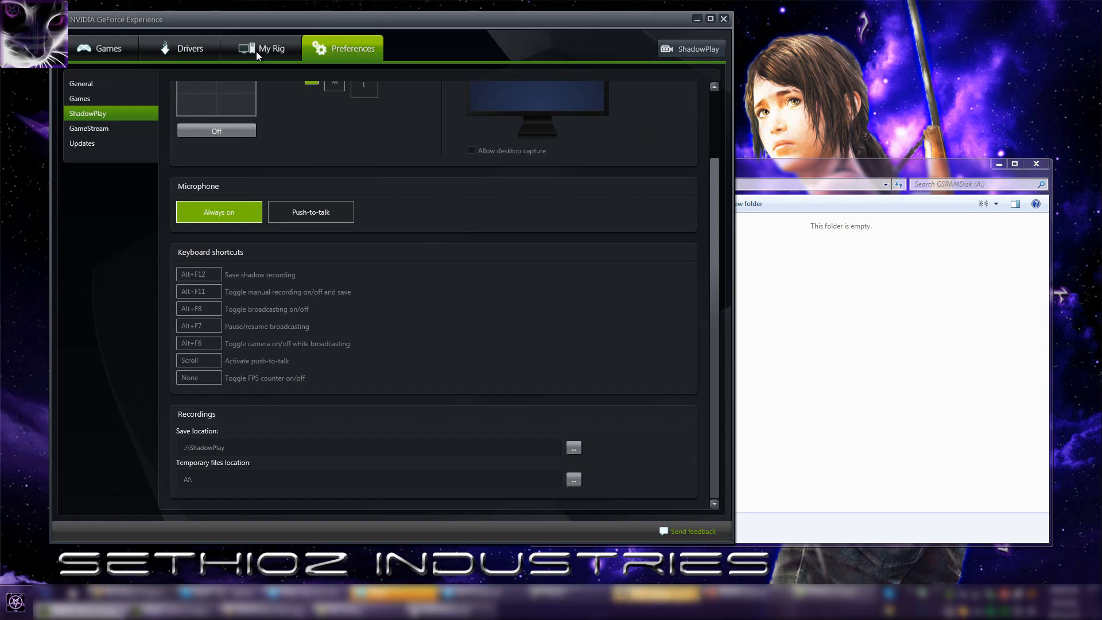
mouse_move(211, 483)
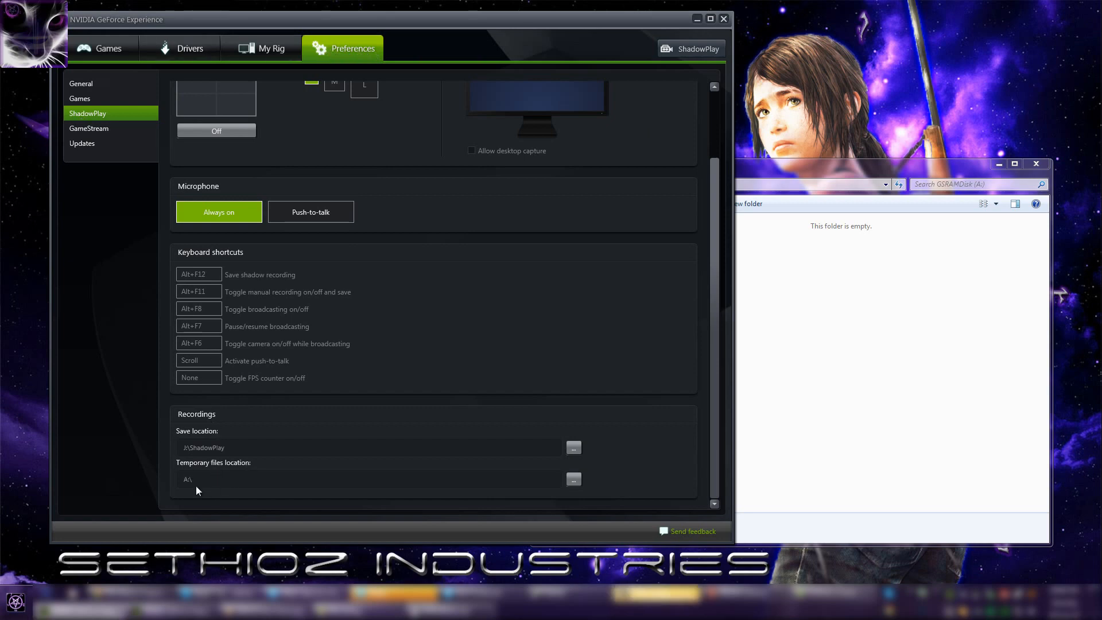
mouse_move(482, 317)
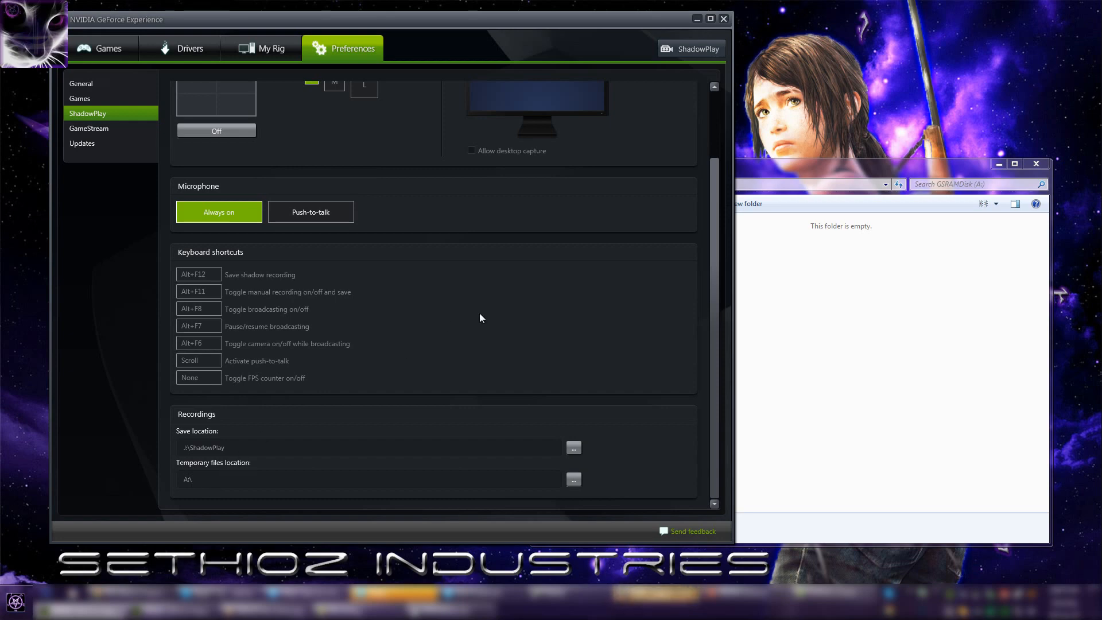
left_click(269, 49)
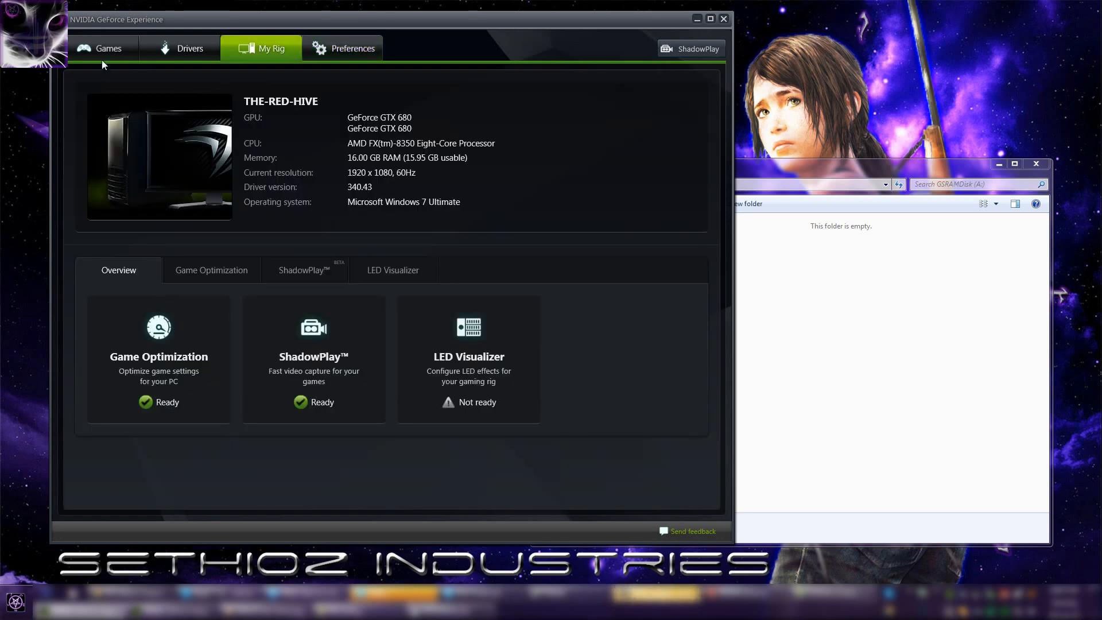
left_click(342, 48)
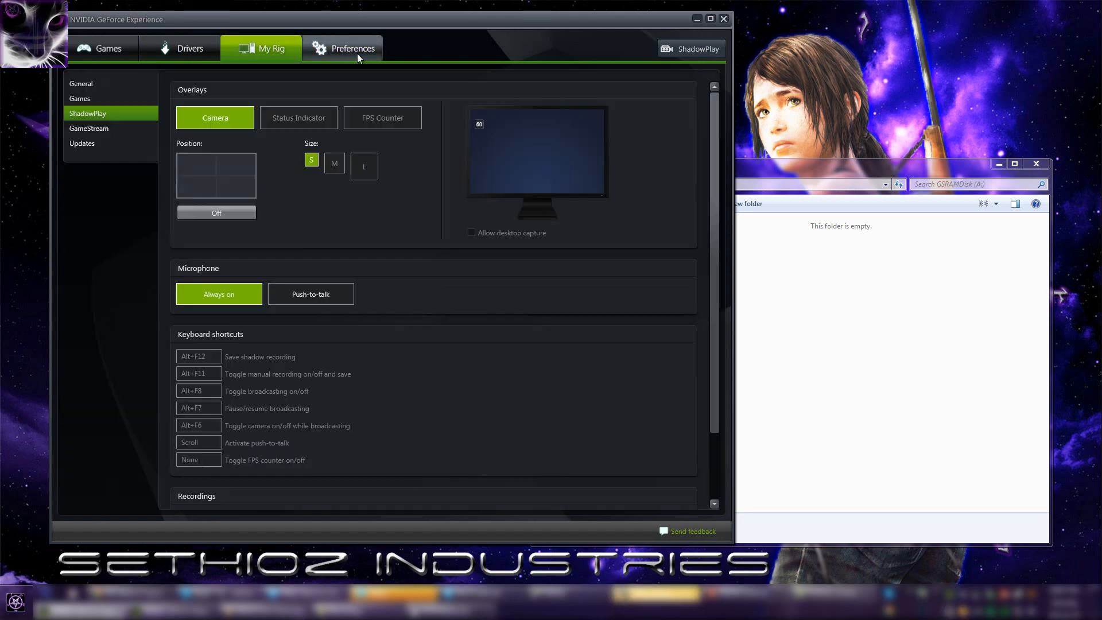
left_click(342, 48)
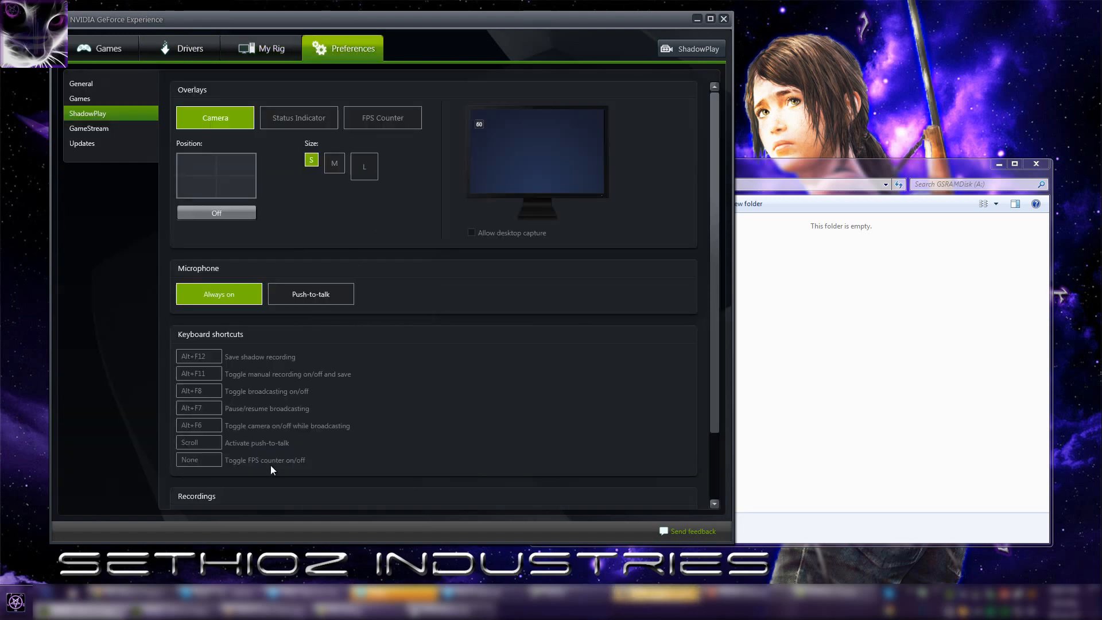
scroll("down", 3)
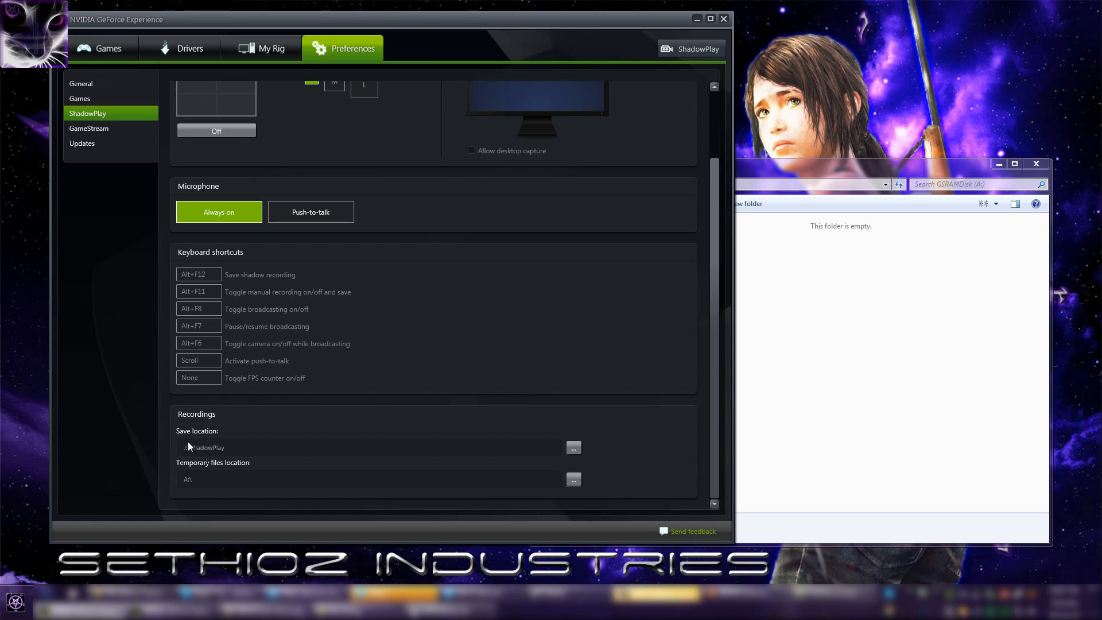
mouse_move(779, 137)
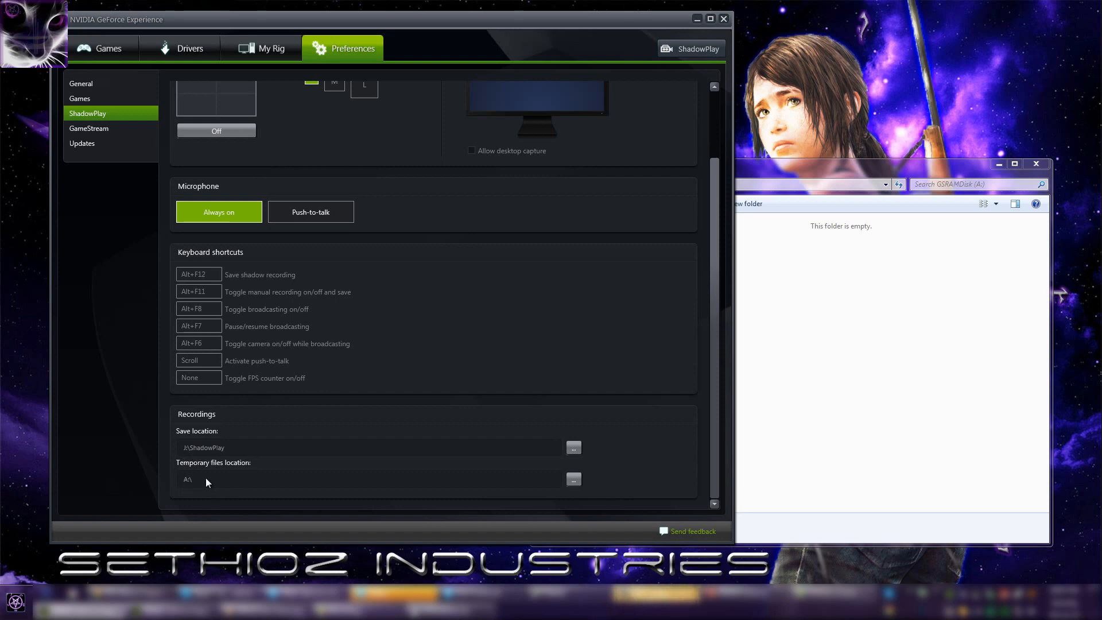
mouse_move(397, 390)
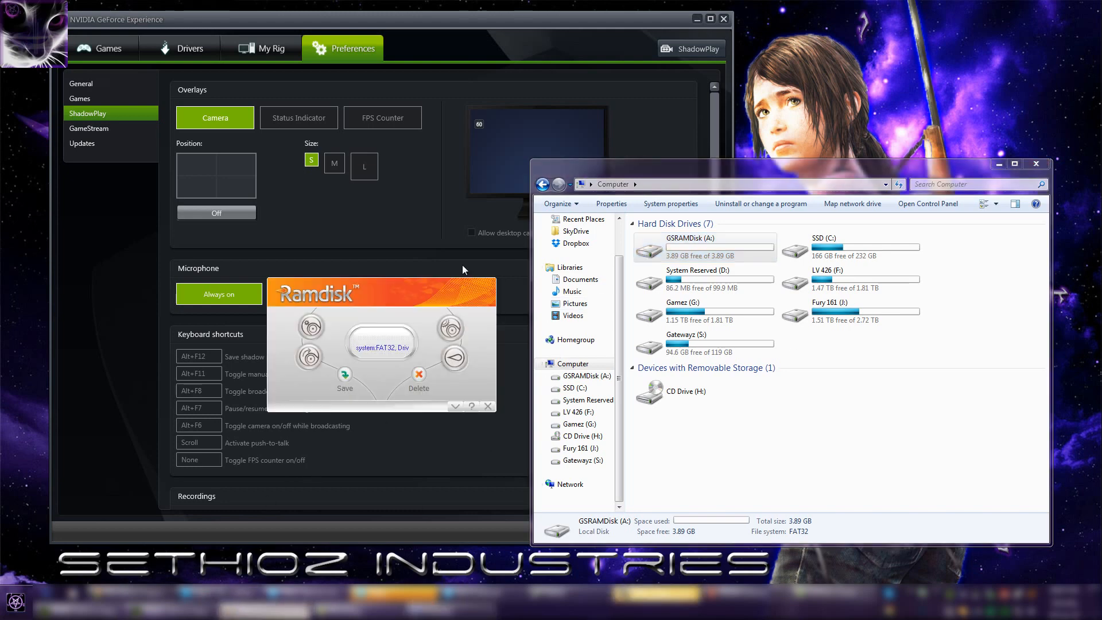
Select GSRAMDisk (A:) in Computer to show its 3.89 GB FAT32 details, then open it
left_click(450, 328)
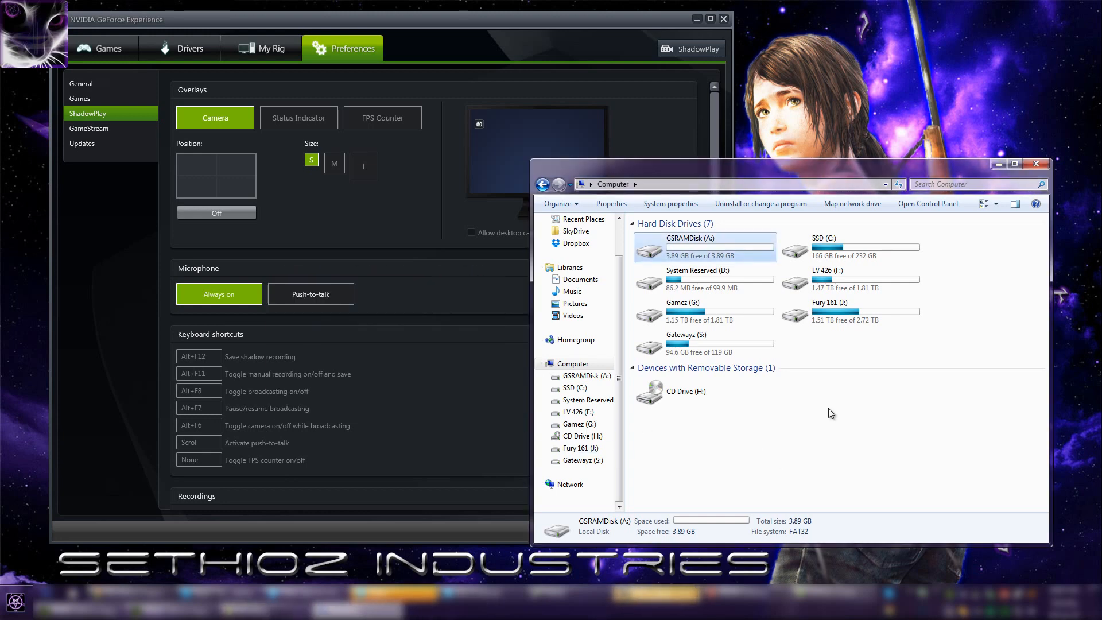
left_click(703, 279)
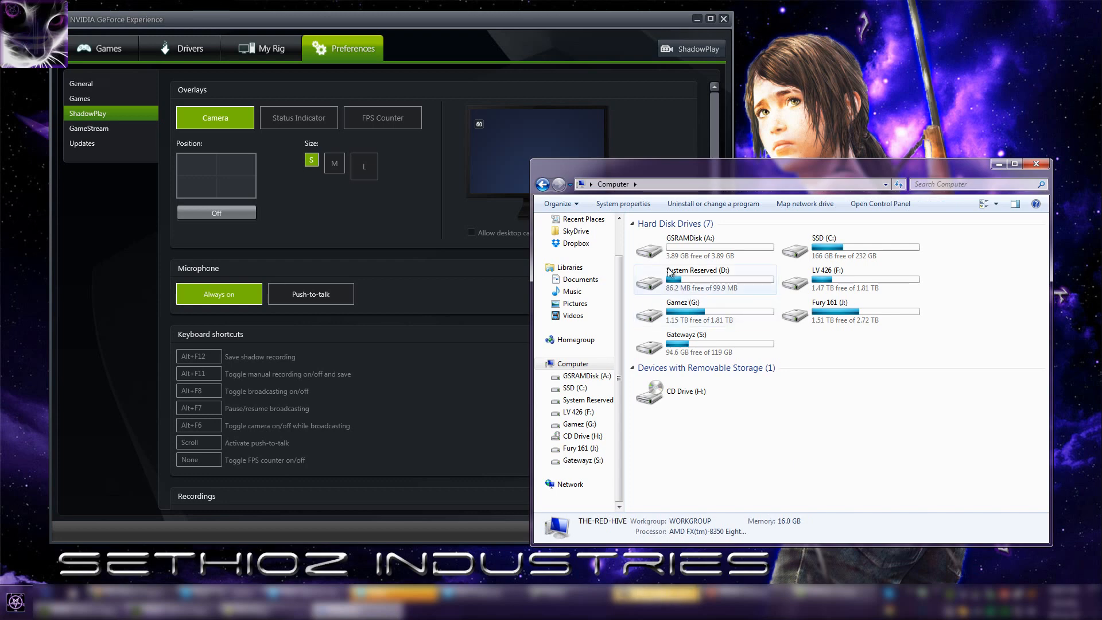
left_click(703, 247)
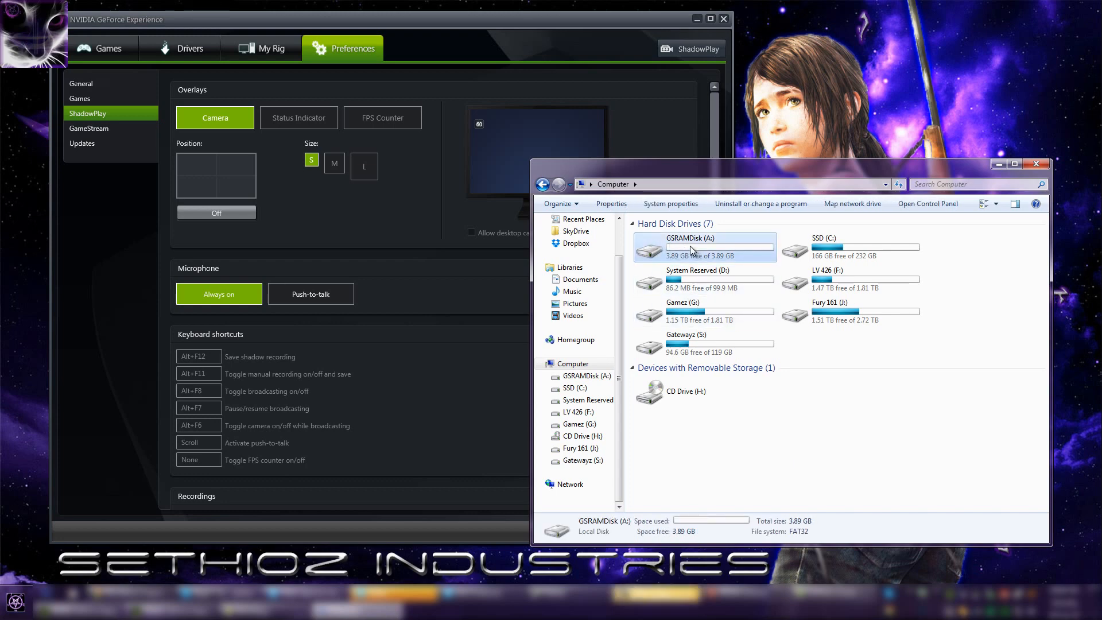
mouse_move(850, 415)
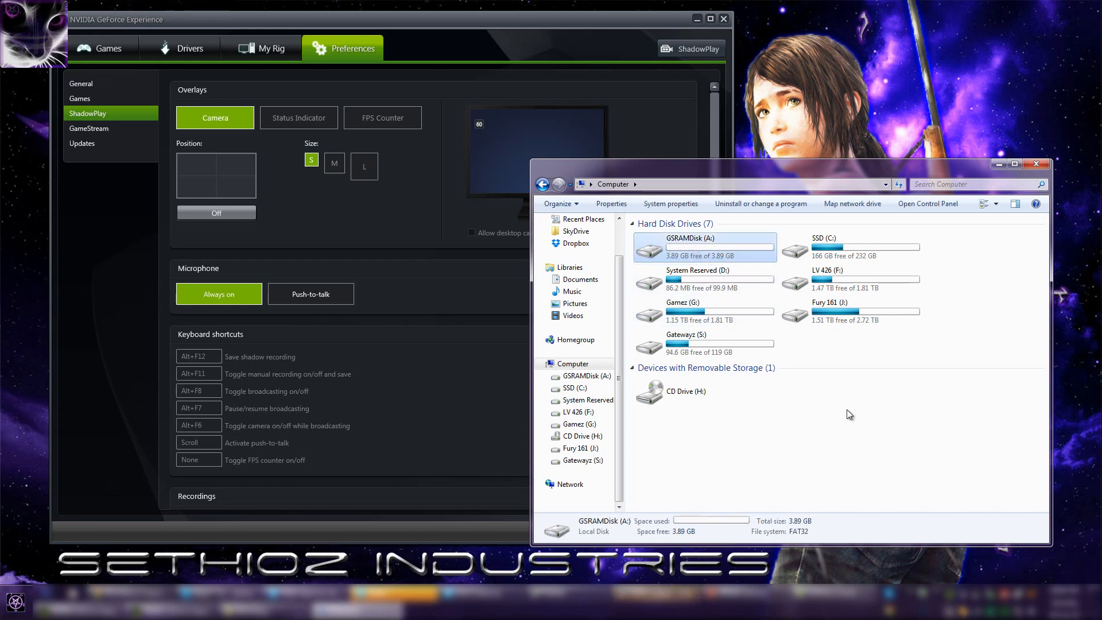
mouse_move(862, 442)
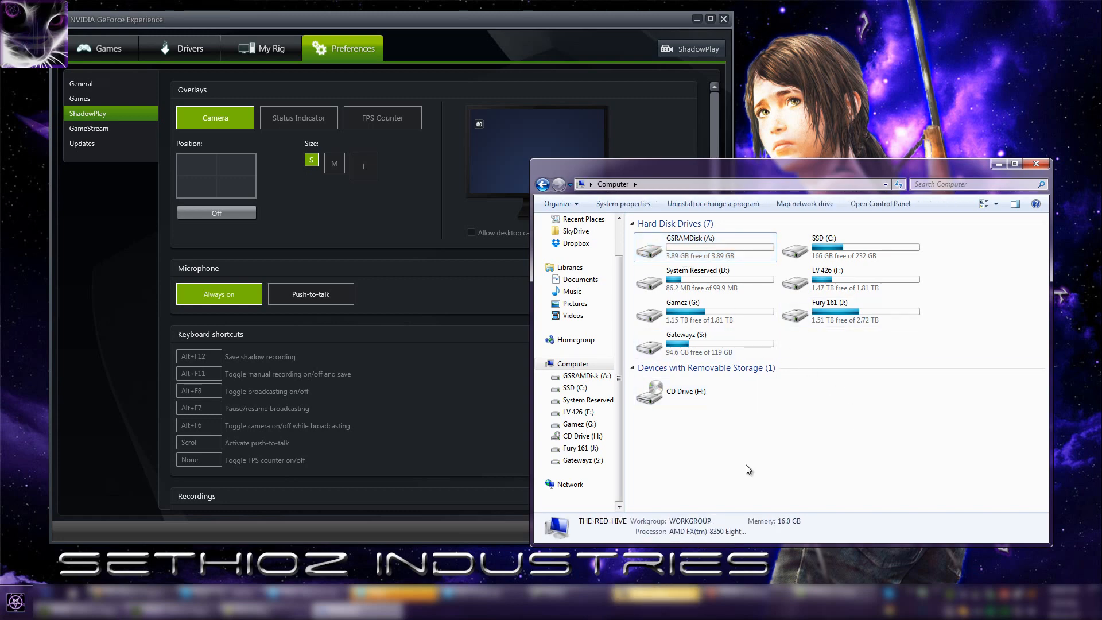
mouse_move(742, 458)
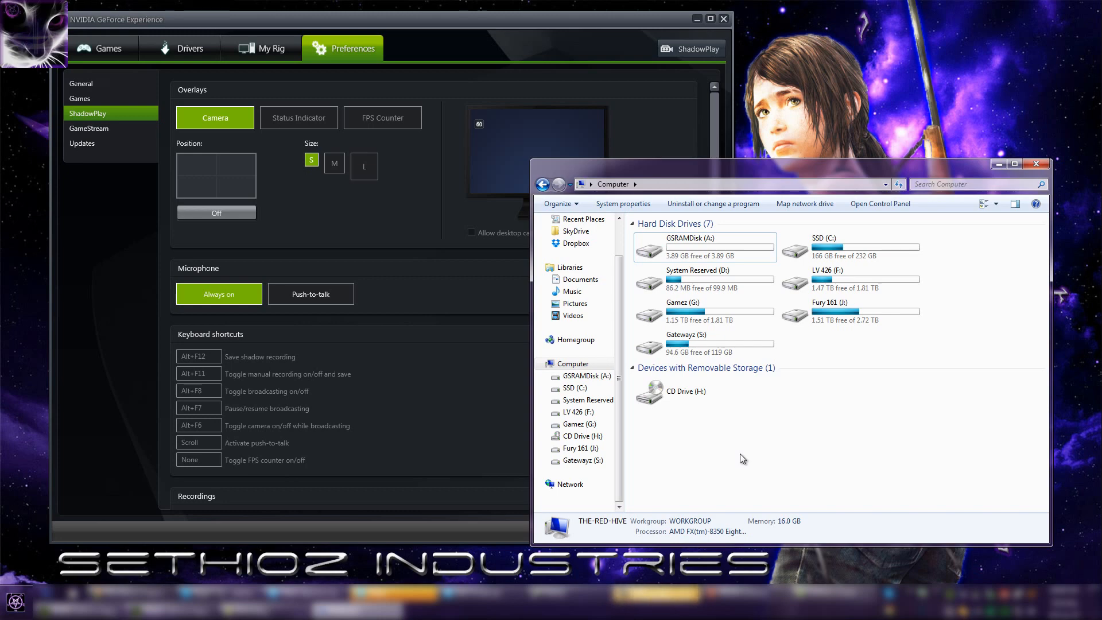
mouse_move(744, 301)
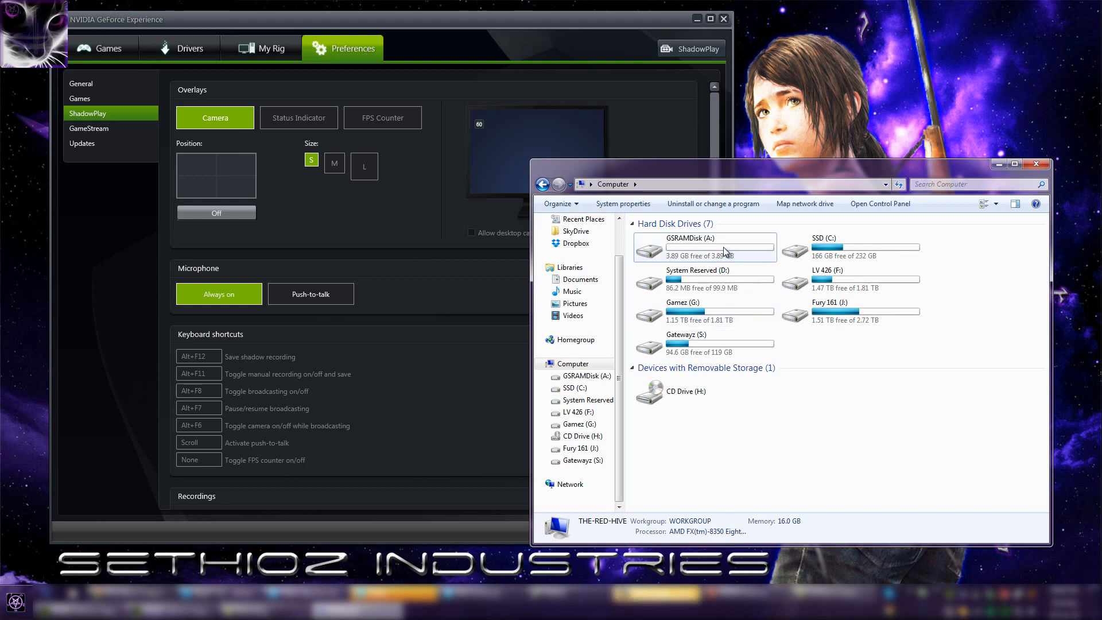
left_click(702, 246)
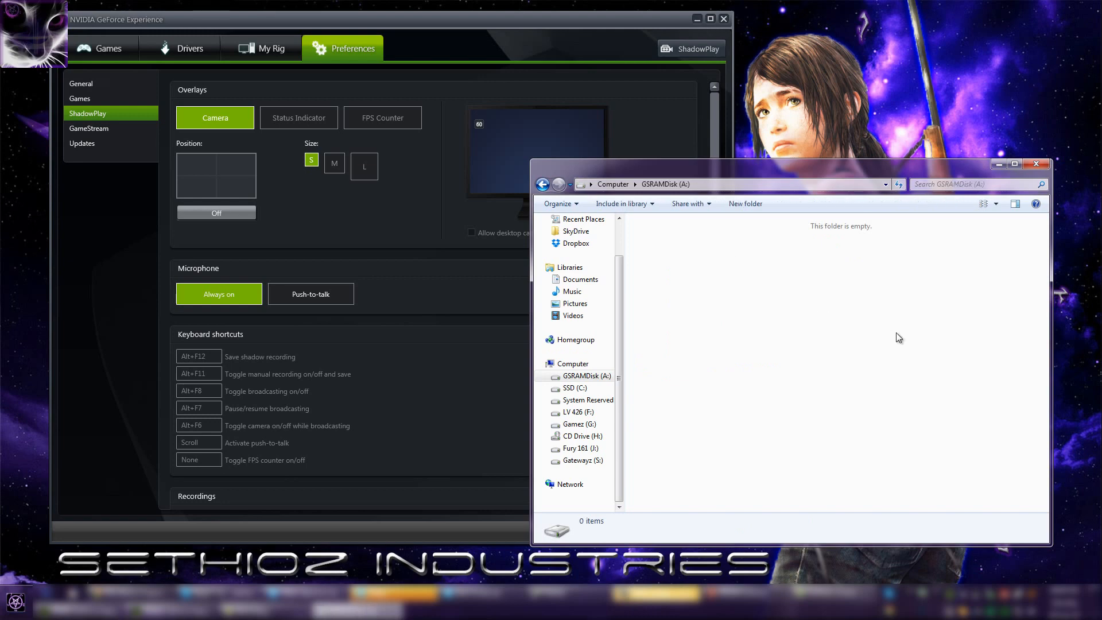
mouse_move(871, 329)
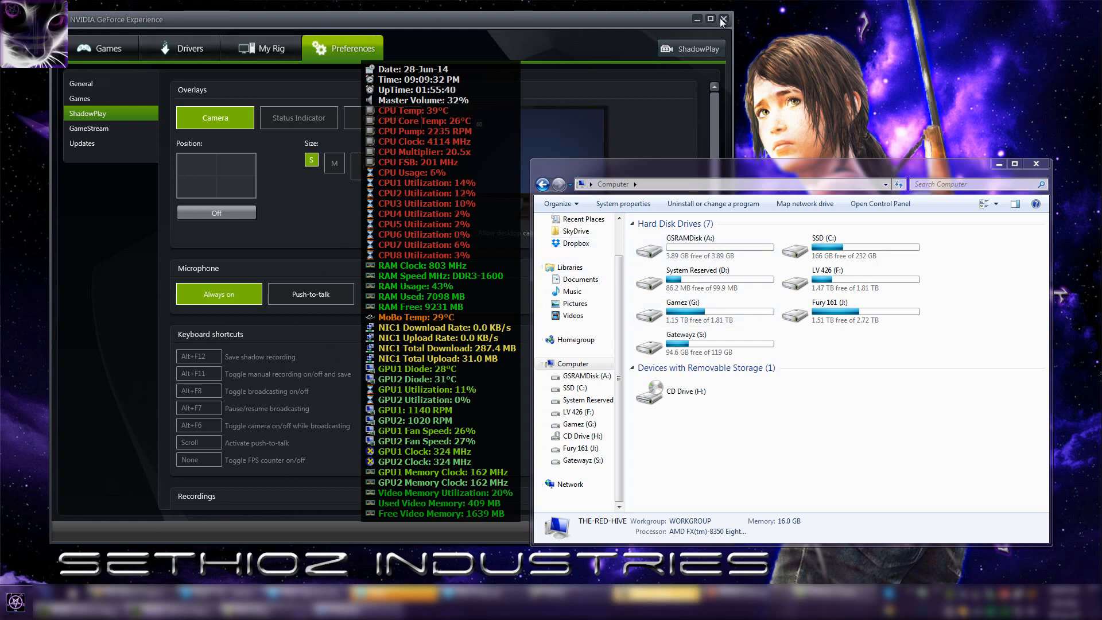
mouse_move(723, 20)
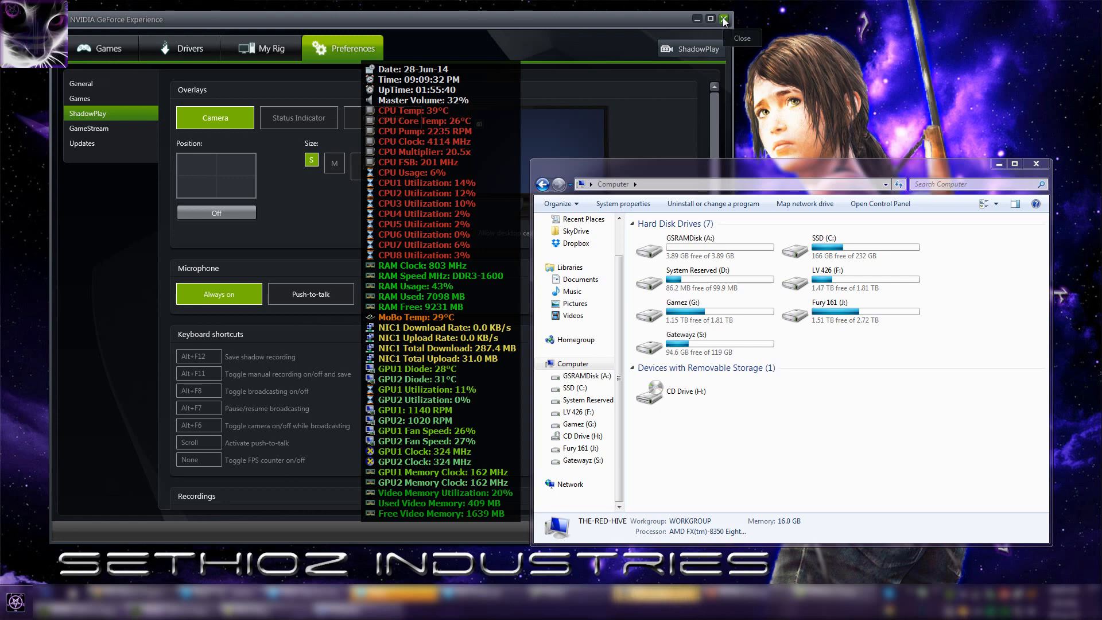
Close the GeForce Experience window
left_click(724, 20)
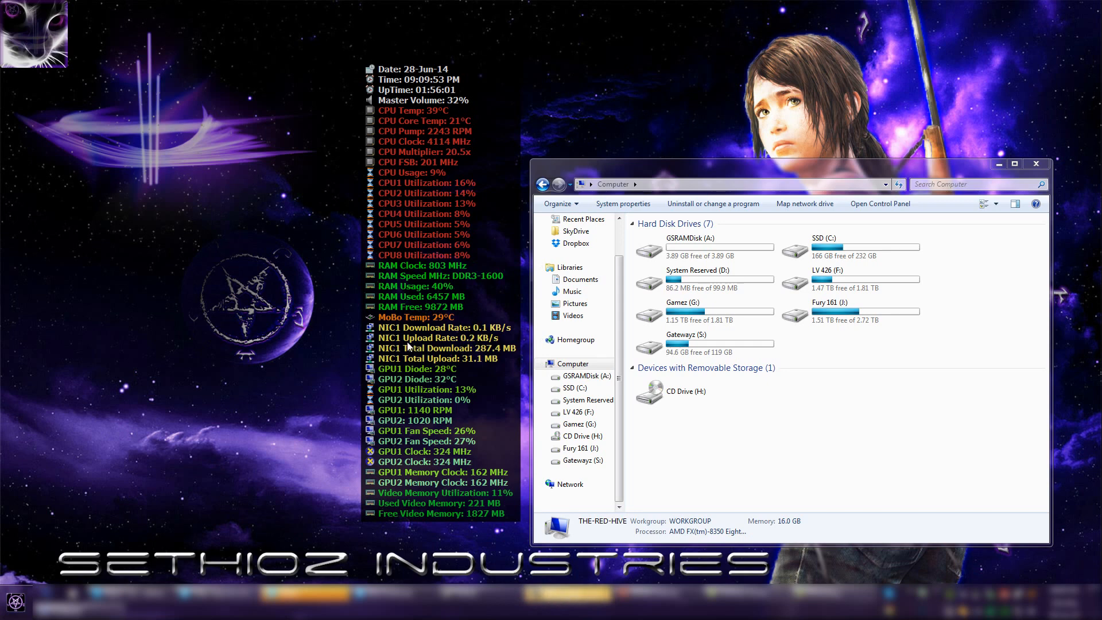
mouse_move(341, 348)
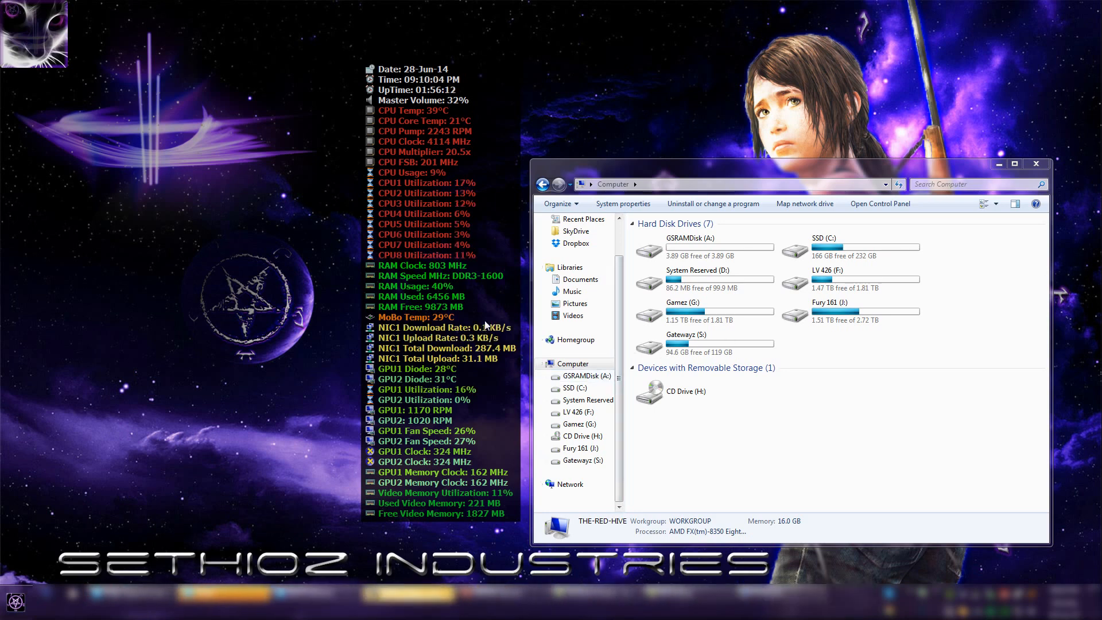
mouse_move(501, 333)
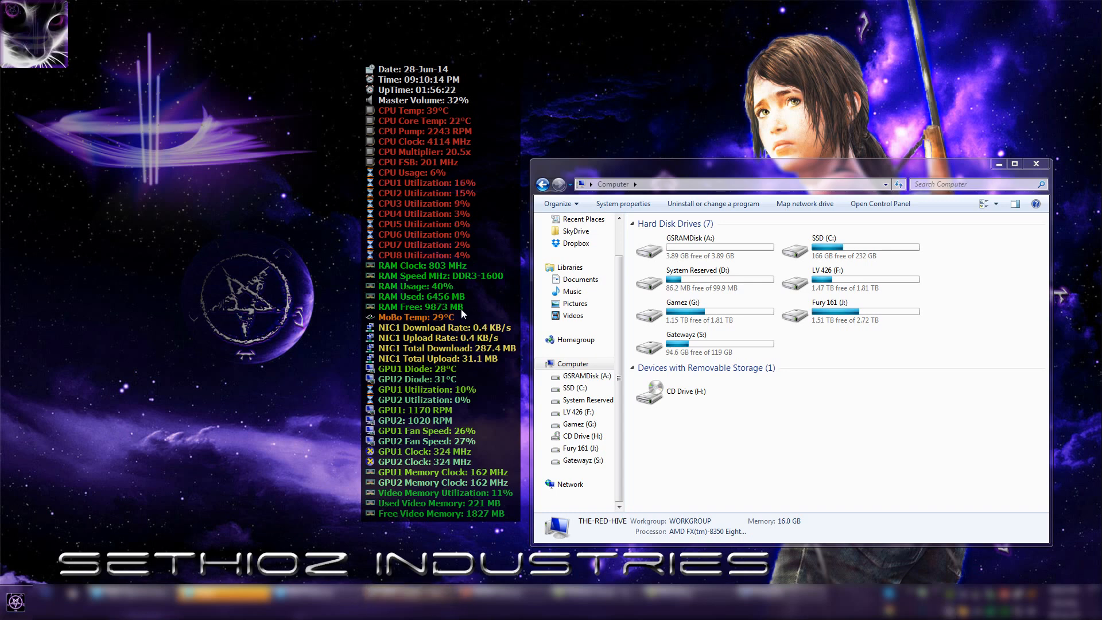
left_click(703, 247)
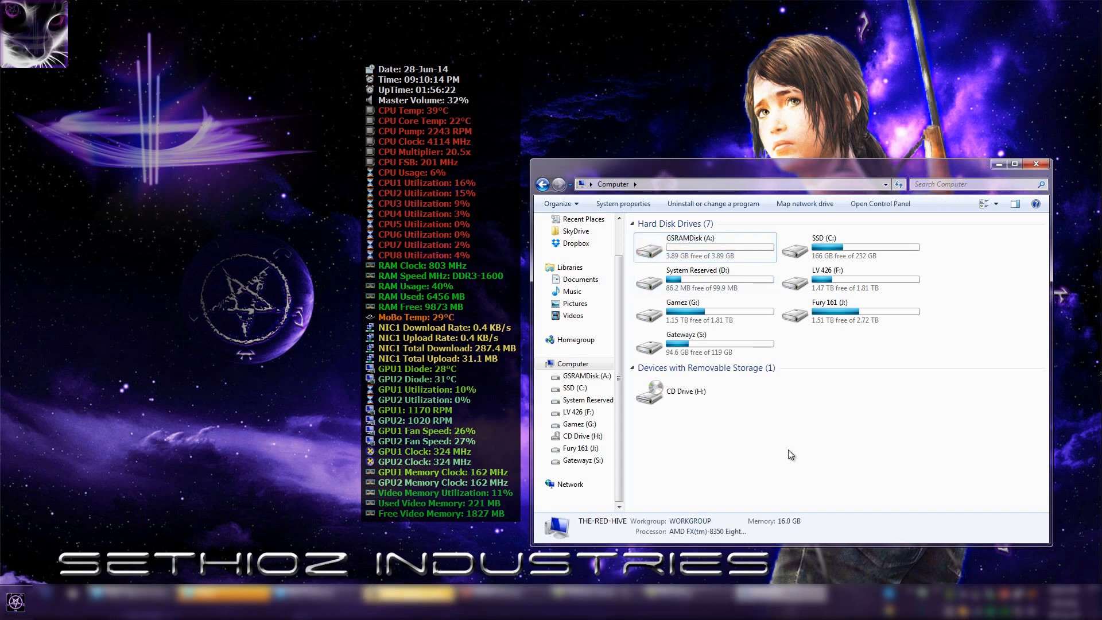
mouse_move(785, 456)
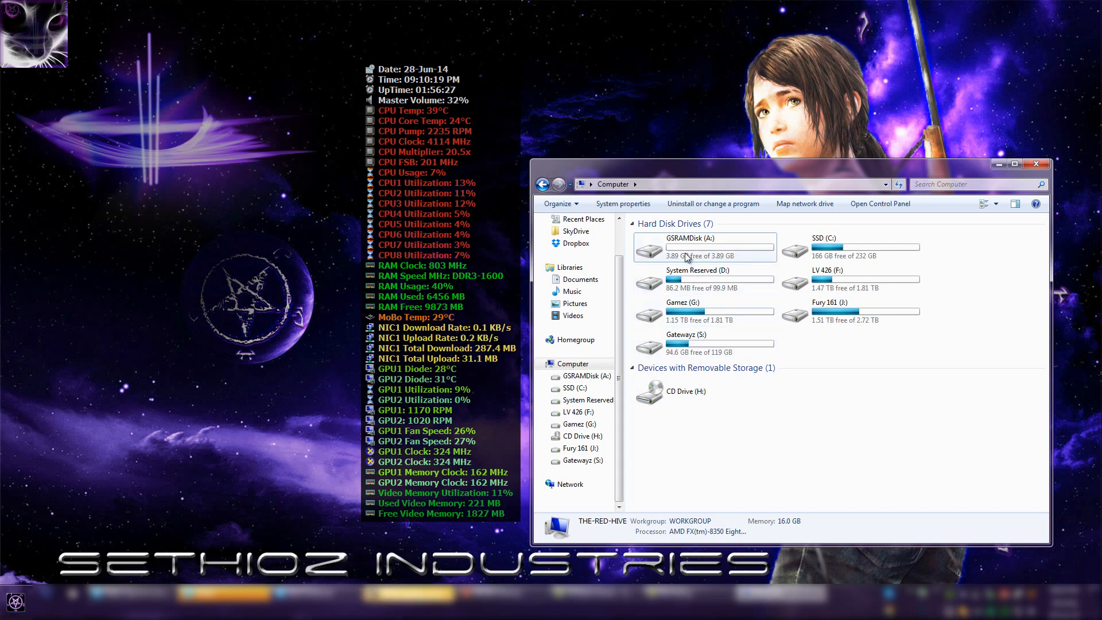
left_click(703, 246)
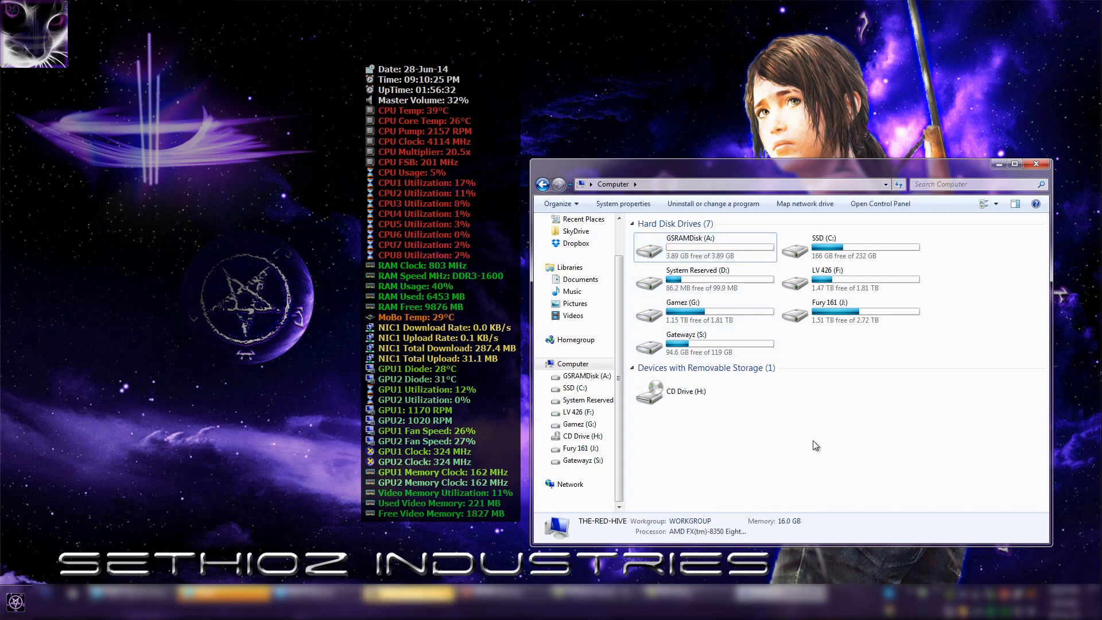
mouse_move(806, 433)
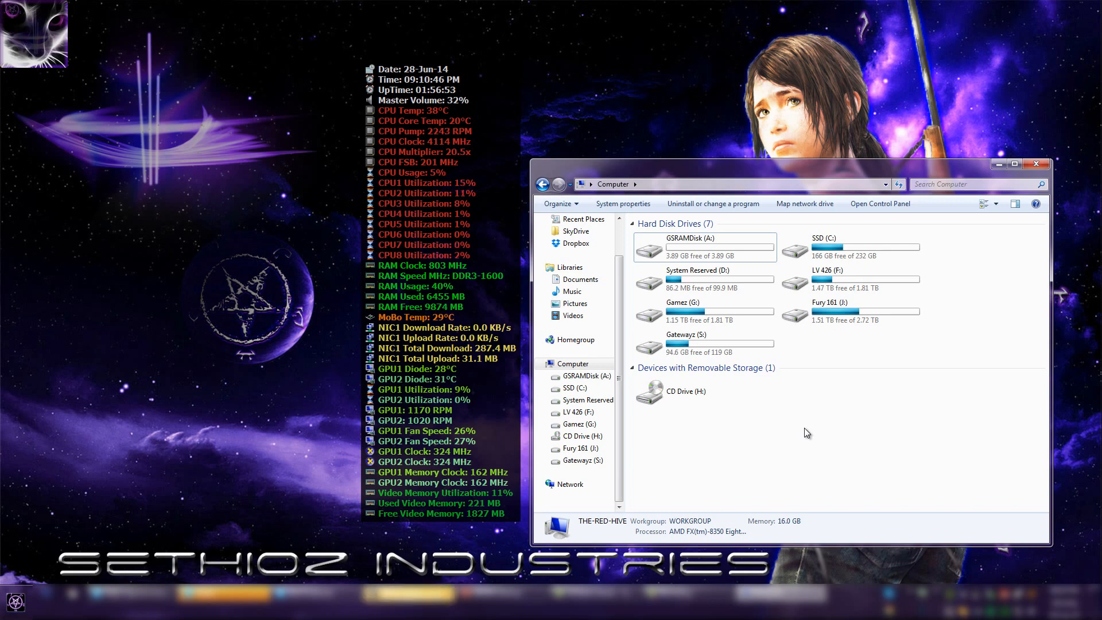
mouse_move(793, 420)
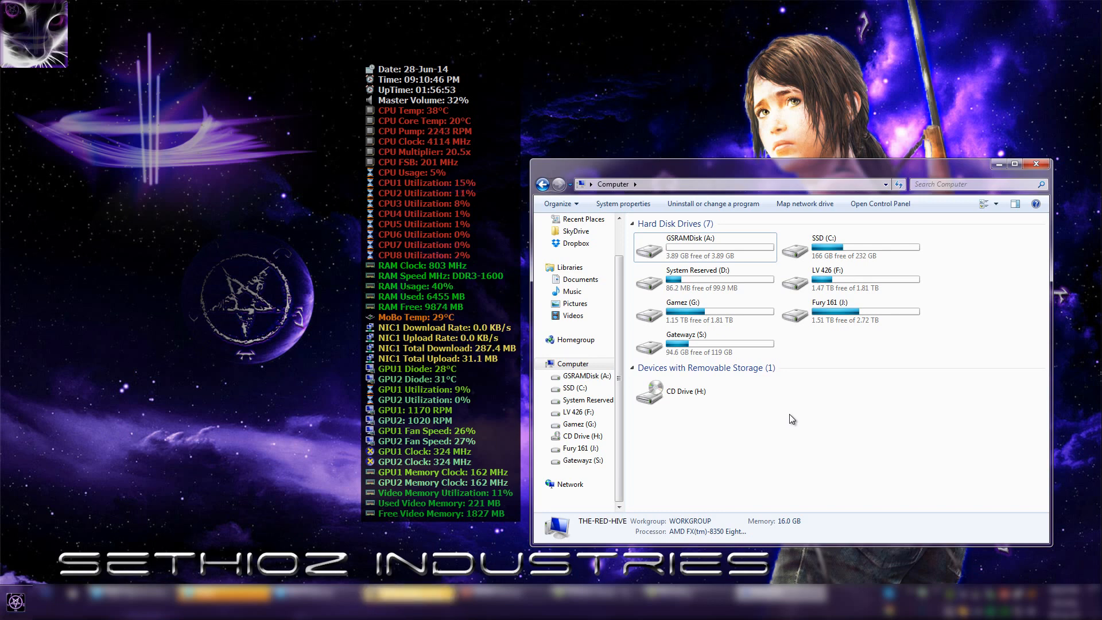
Close the Computer drive list window
left_click(703, 247)
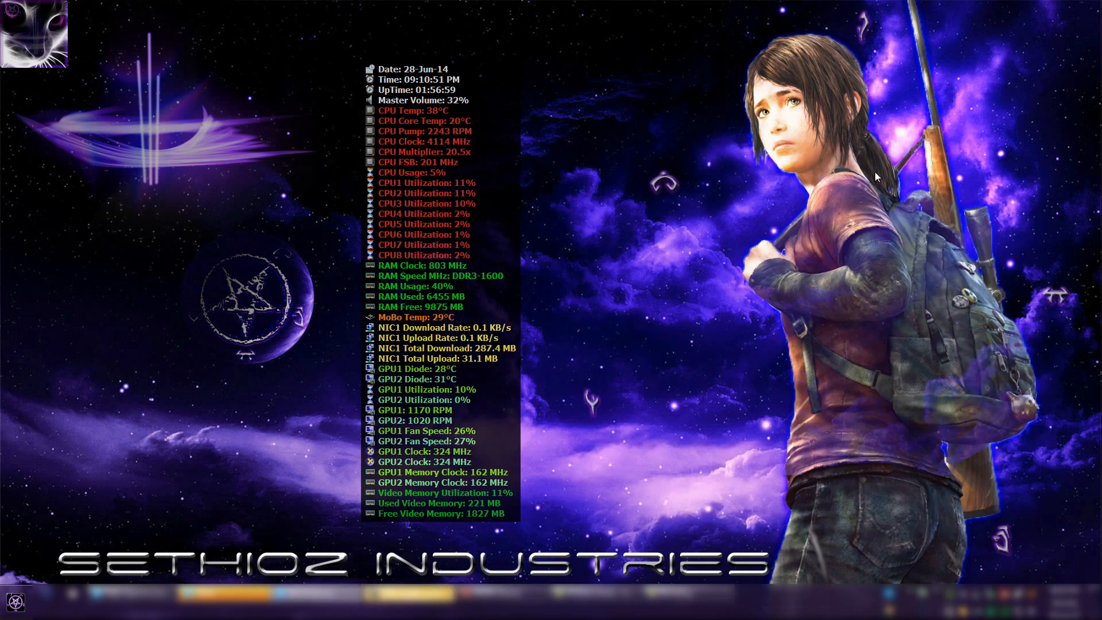
mouse_move(611, 283)
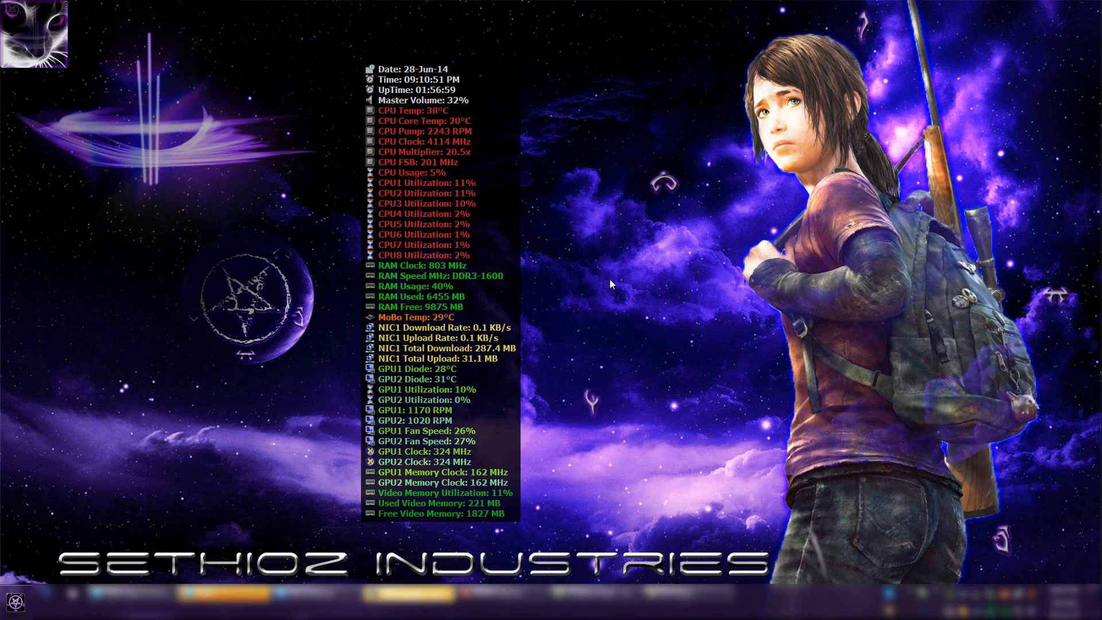
mouse_move(621, 283)
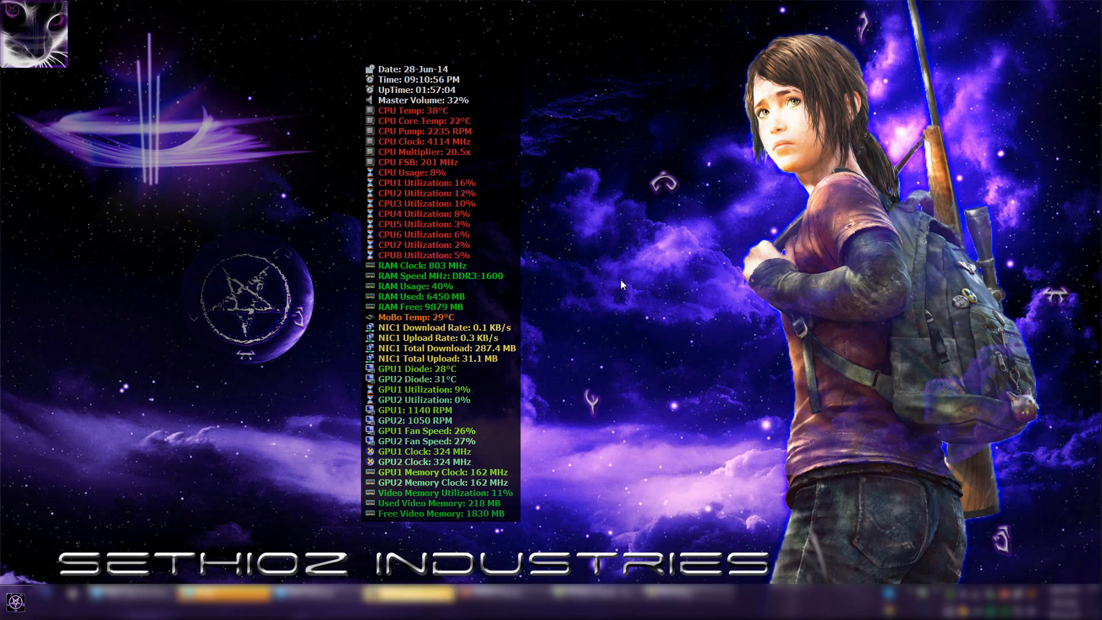